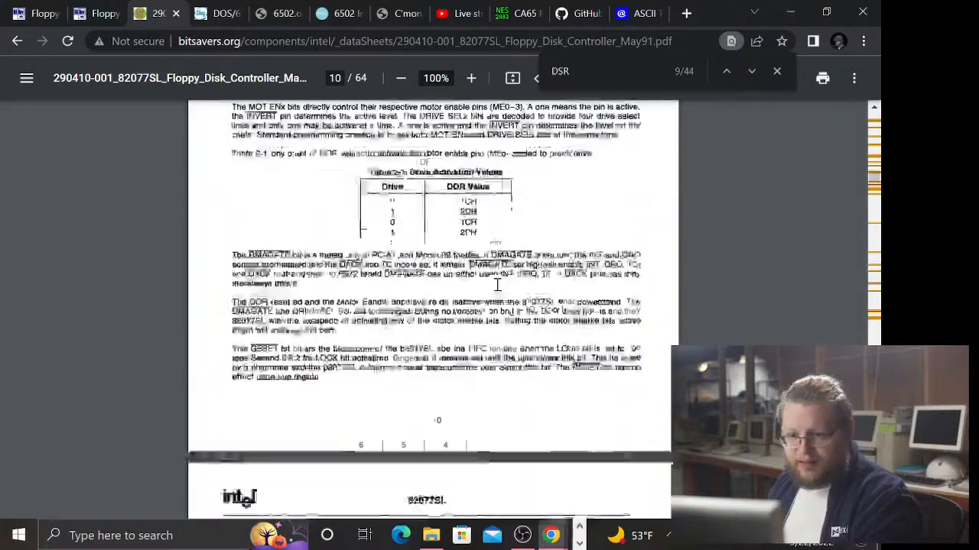
scroll(down, 3)
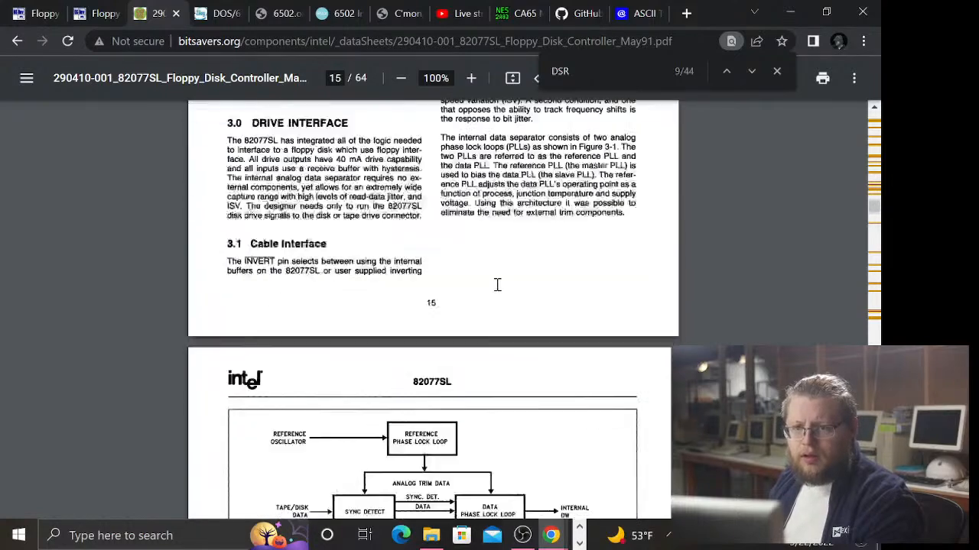
scroll(up, 3)
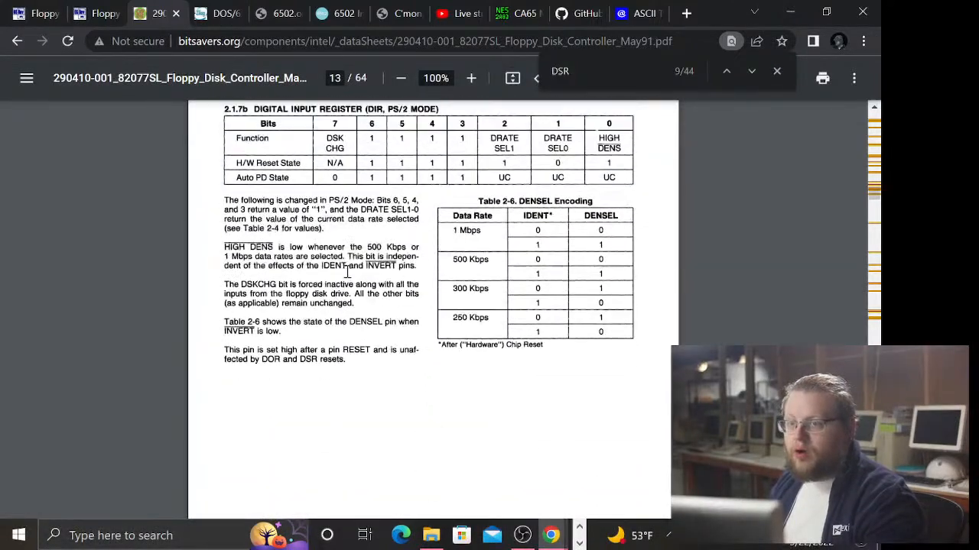
scroll(up, 3)
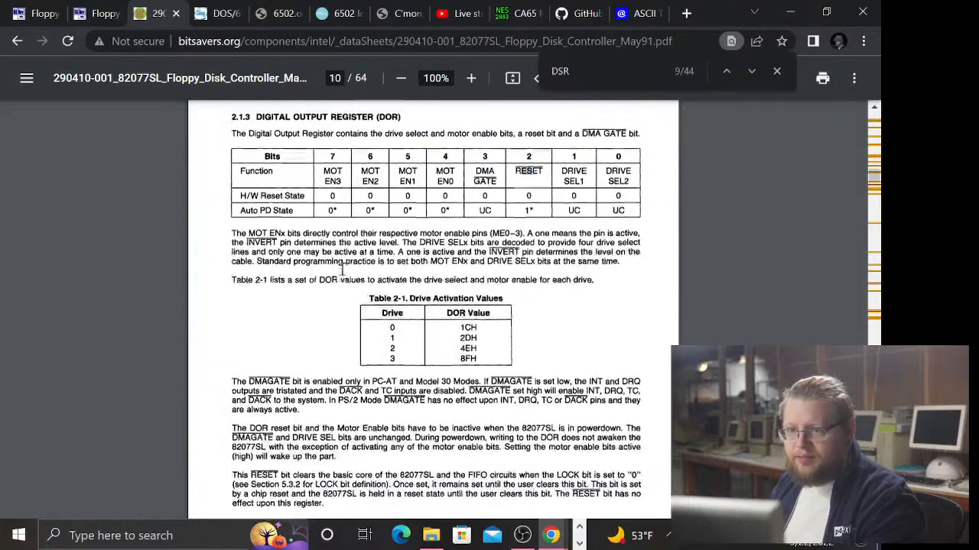
scroll(up, 3)
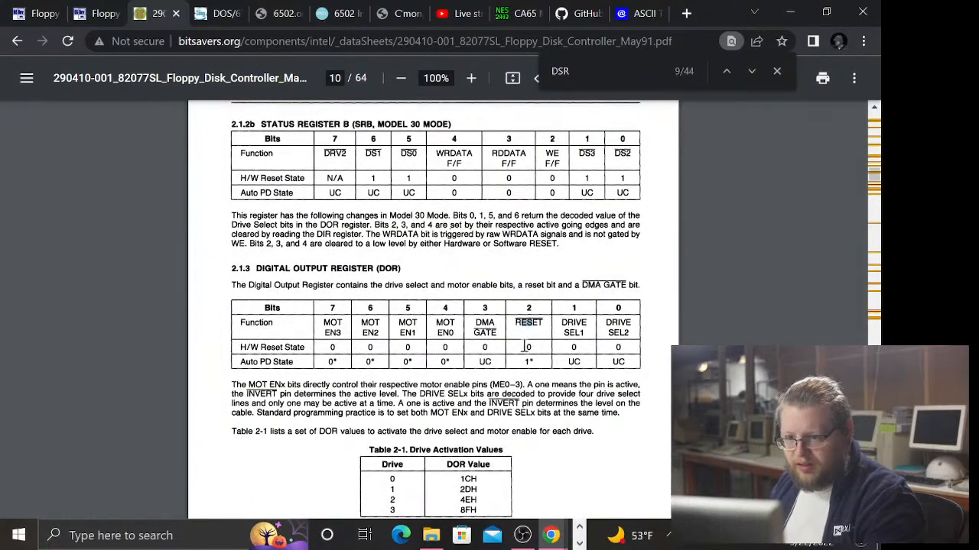